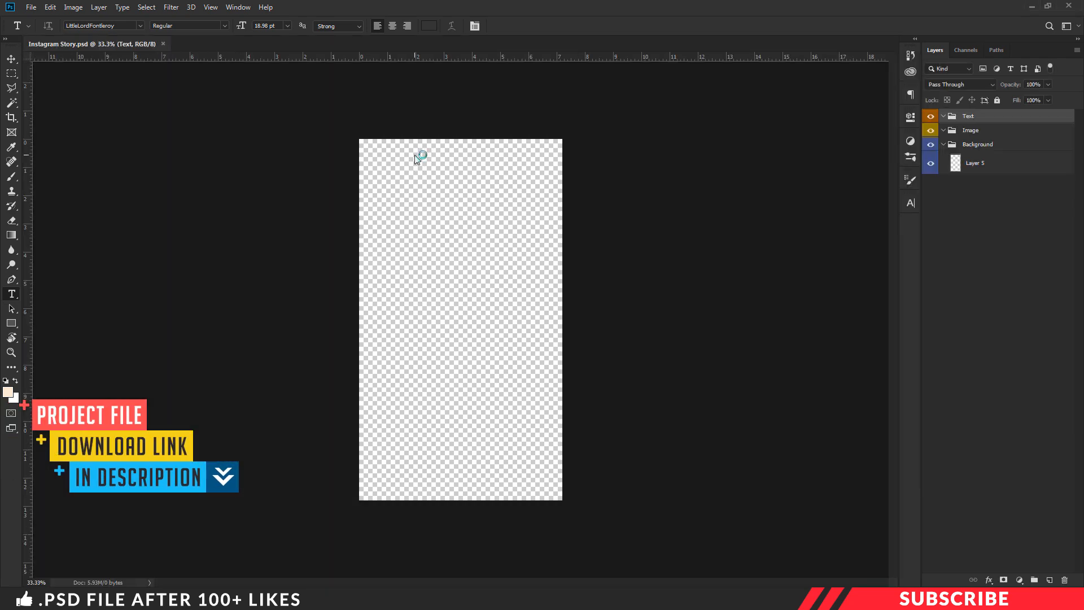
Step: Bring up the colour chooser to set a pale cream #fbebd4 foreground for Layer 5
left_click(8, 393)
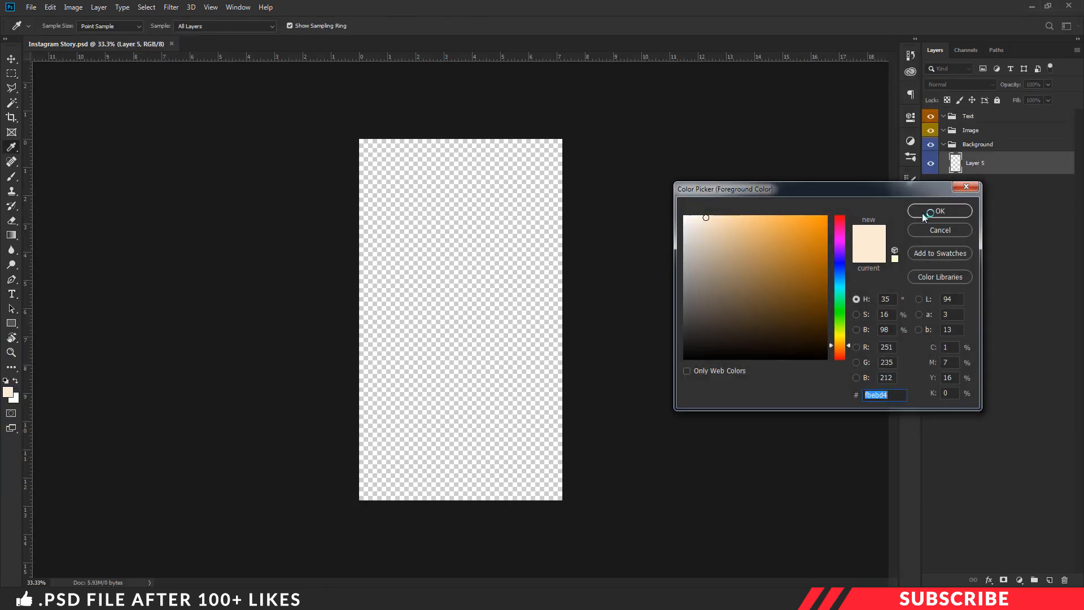
Step: Confirm the cream colour so the background can be filled and the couple image placed
left_click(939, 211)
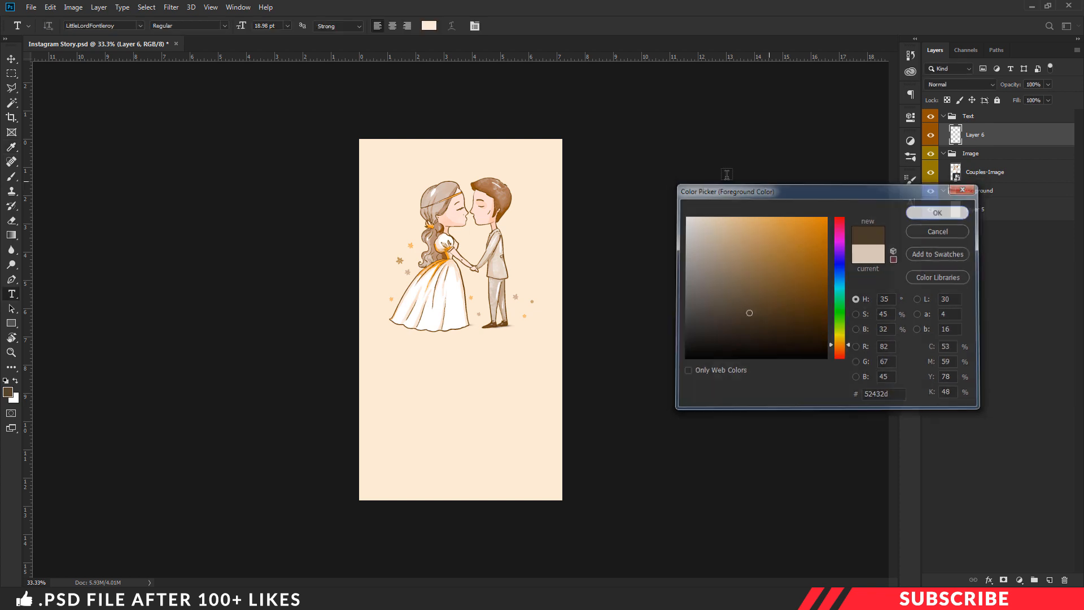
Step: Confirm dark brown #52432d and start the DAVID WEDS SARA name text below the couple
left_click(938, 212)
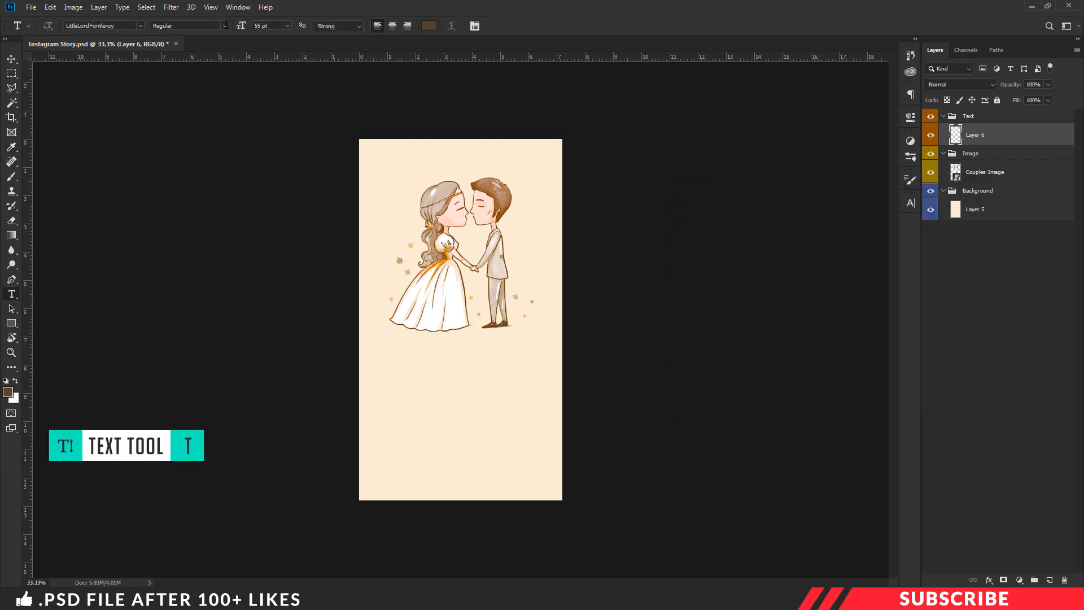
left_click(448, 425)
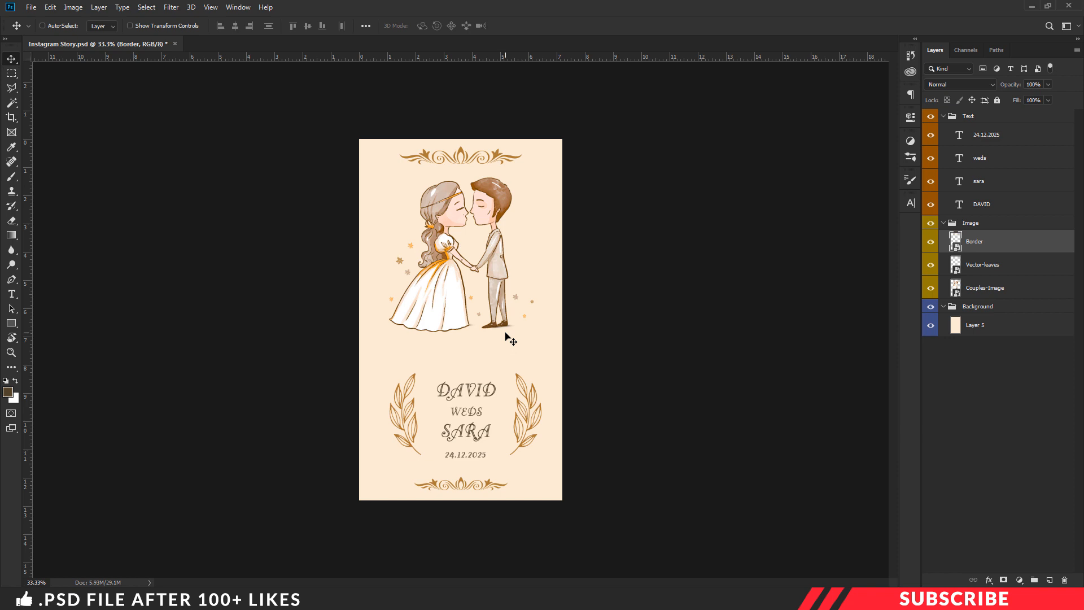
Step: Merge all visible artwork into a new layer above the Text group
left_click(968, 115)
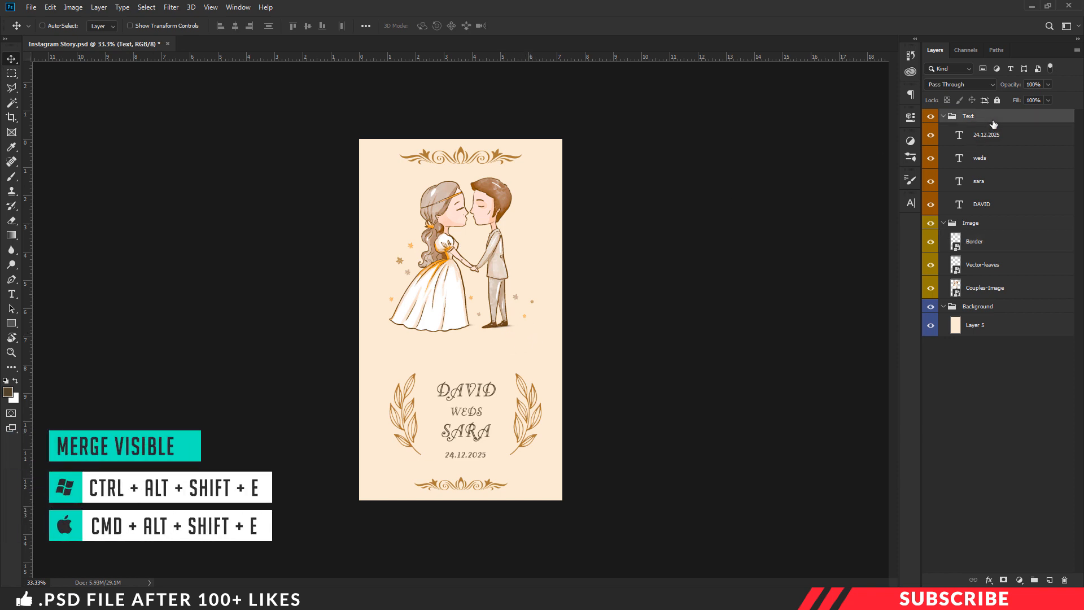
key("ctrl+alt+shift+e")
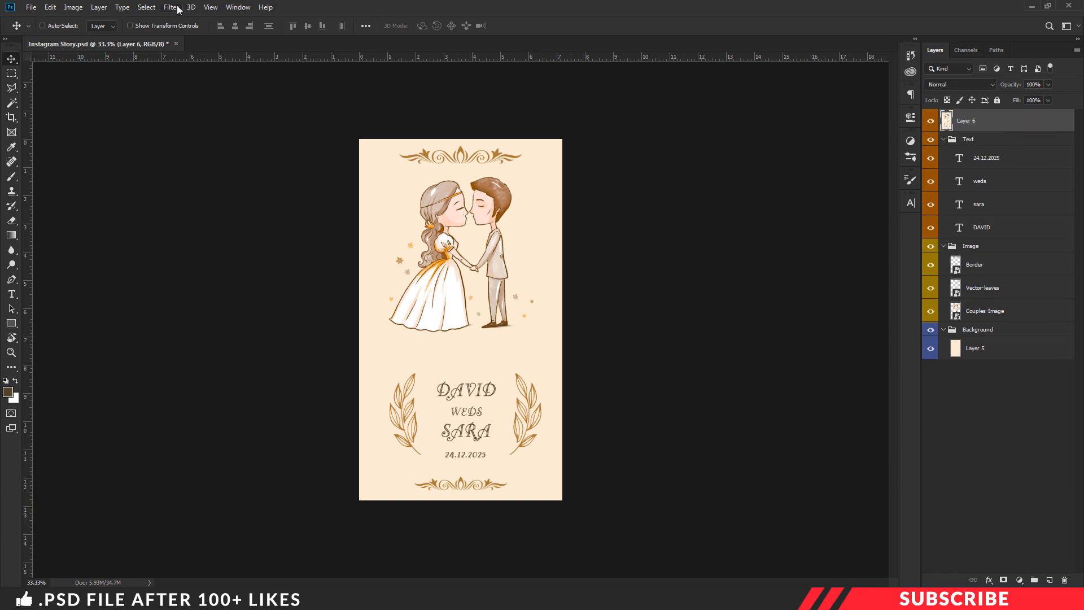
Step: Bring up Save for Web (Legacy) to export the 1080×1920 design as PNG-24
left_click(170, 7)
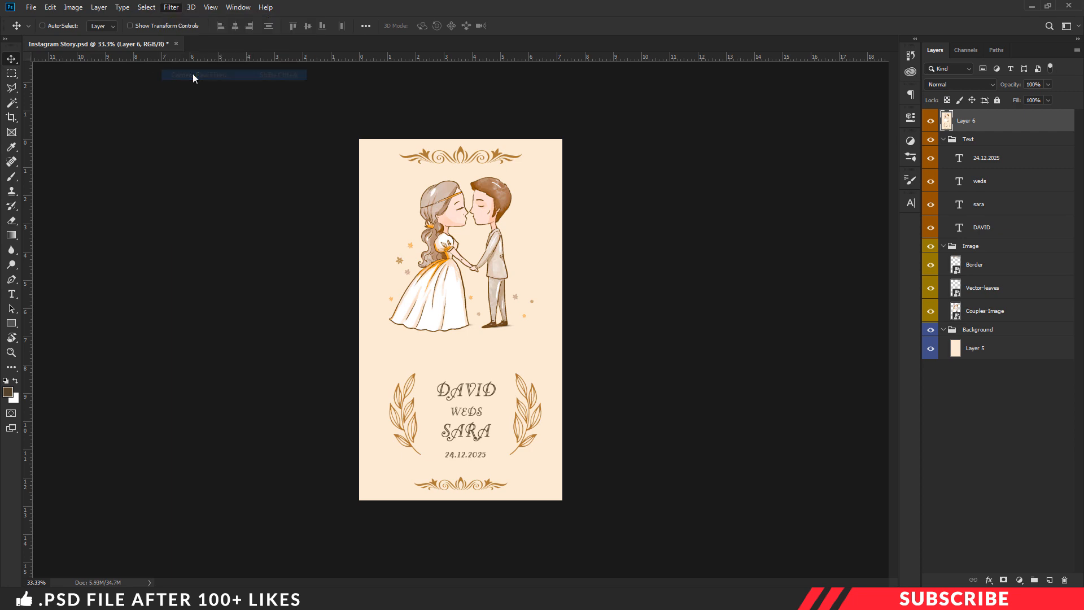
left_click(199, 75)
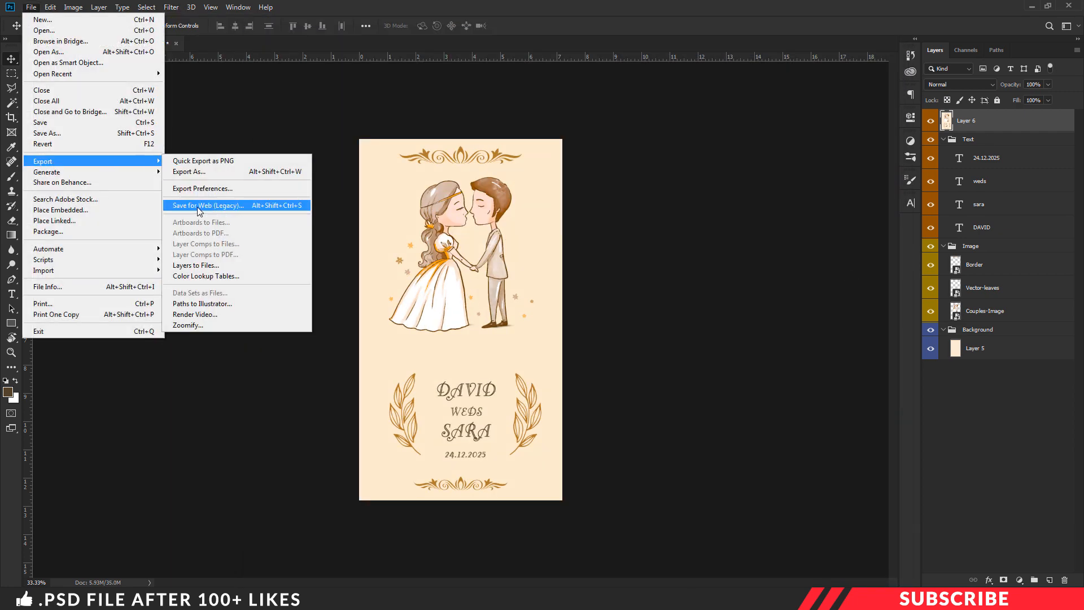
left_click(206, 206)
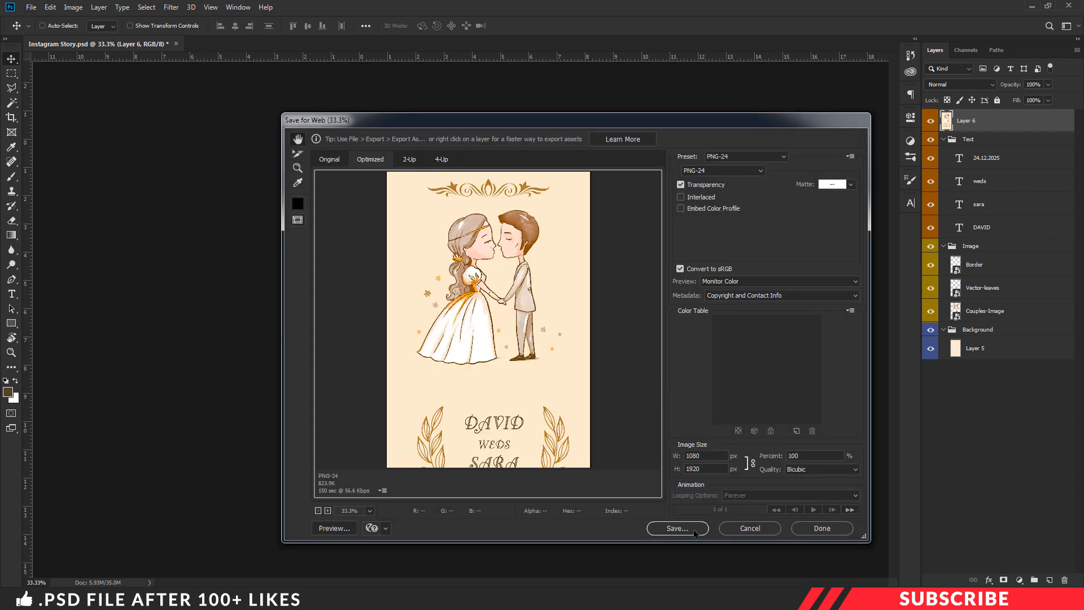